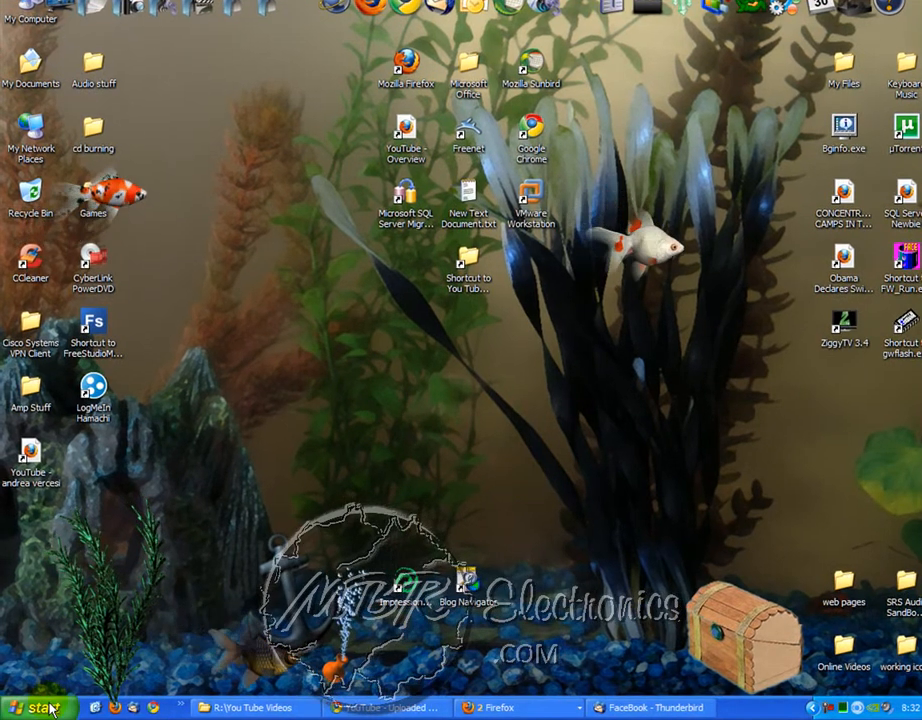
# Step: Navigate the Start menu to Accessories > System Tools to reach System Restore
pyautogui.click(40, 707)
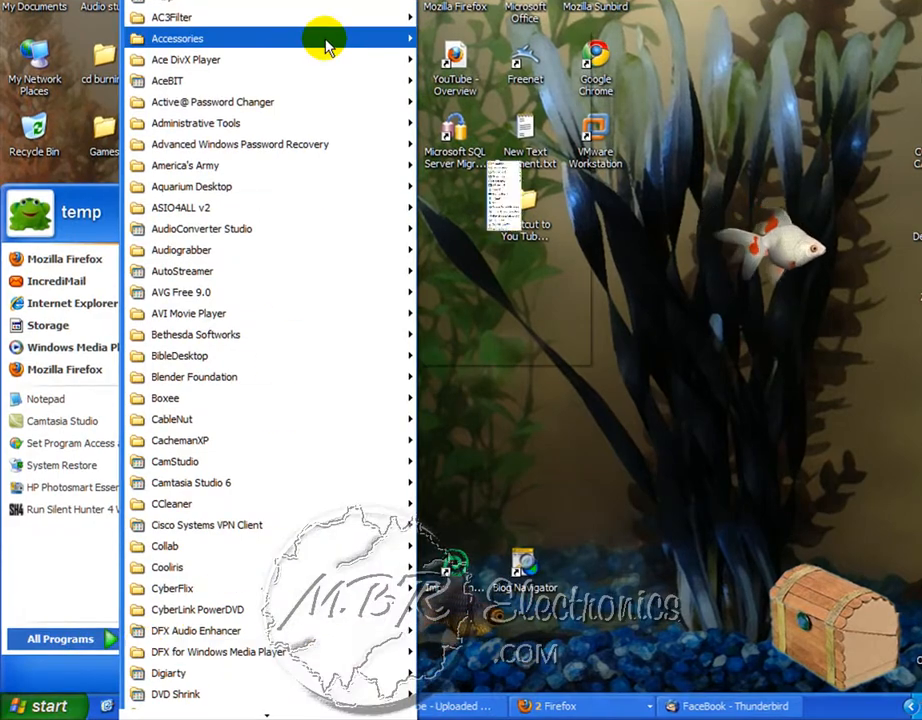
pyautogui.click(177, 38)
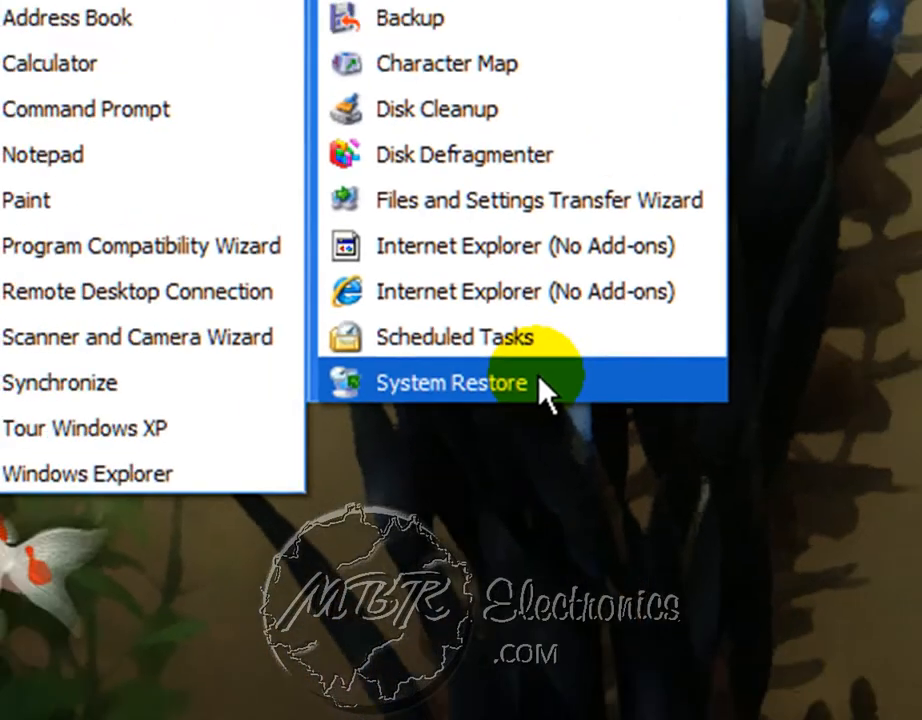
# Step: Launch System Restore and start creating a new restore point
pyautogui.click(451, 383)
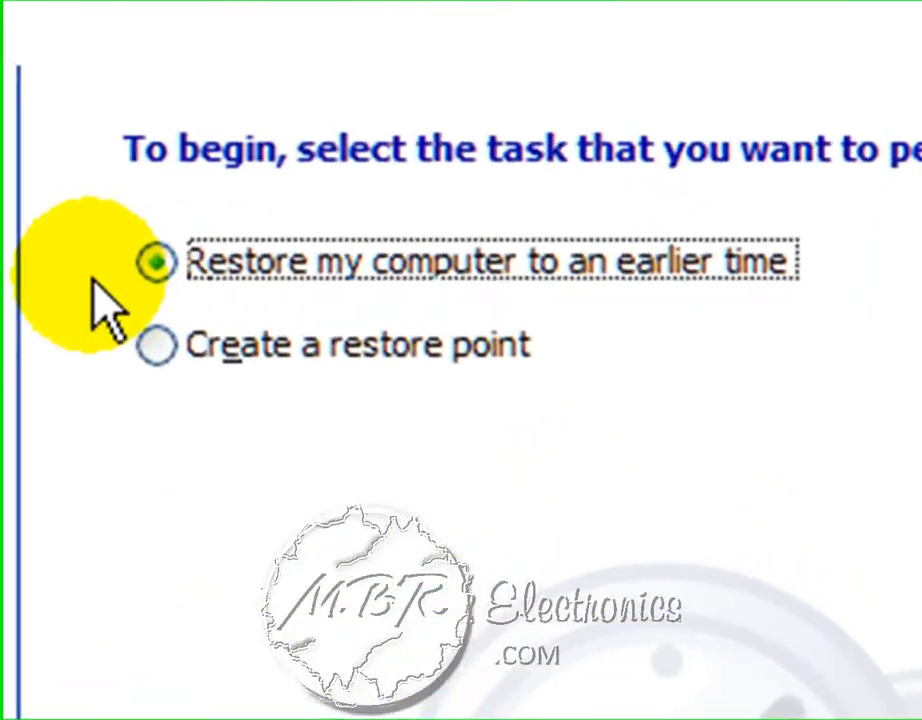
pyautogui.click(155, 345)
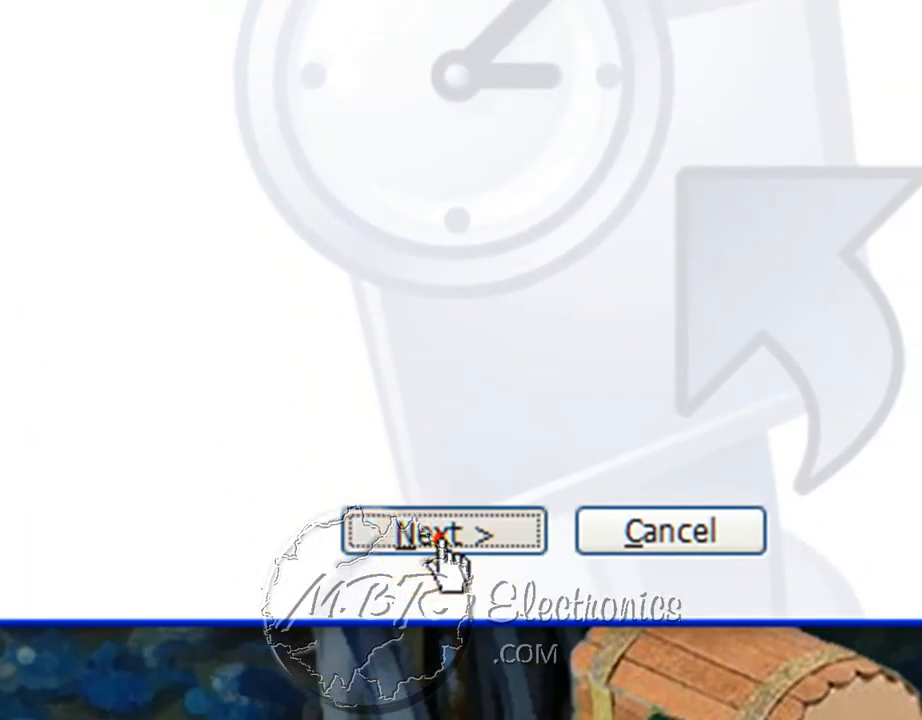
pyautogui.click(444, 531)
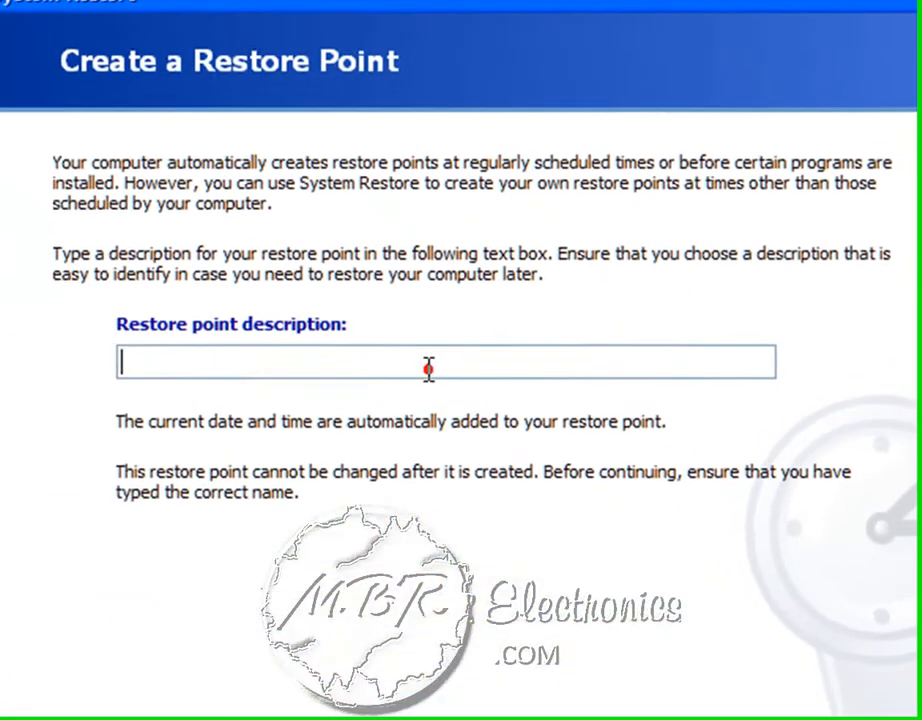
# Step: Create a restore point described as 'TheDIYpc'
pyautogui.write('TheDl')
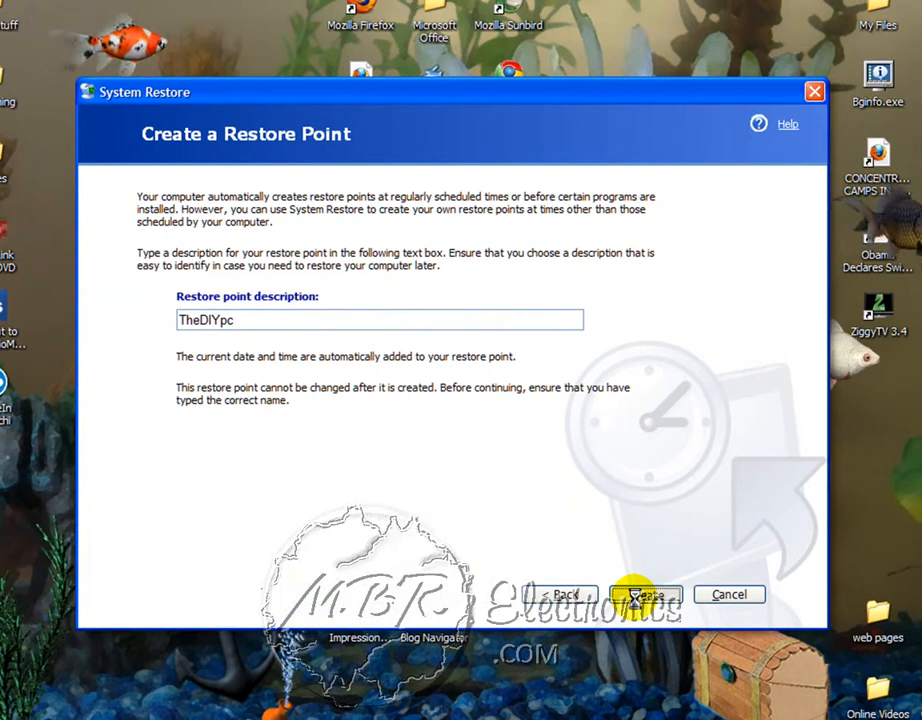
pyautogui.click(648, 594)
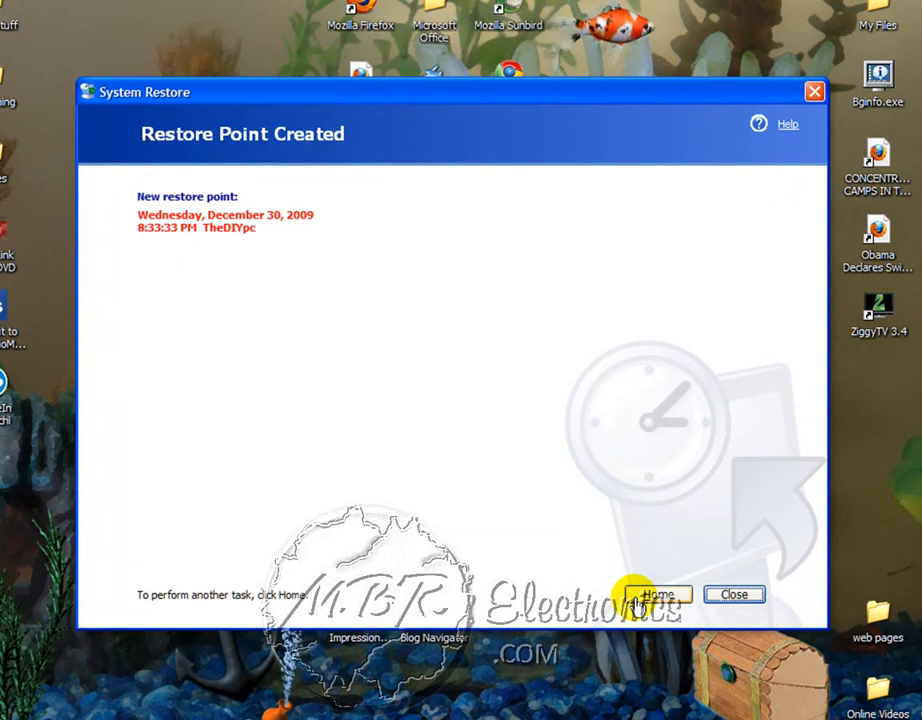
pyautogui.moveTo(183, 210)
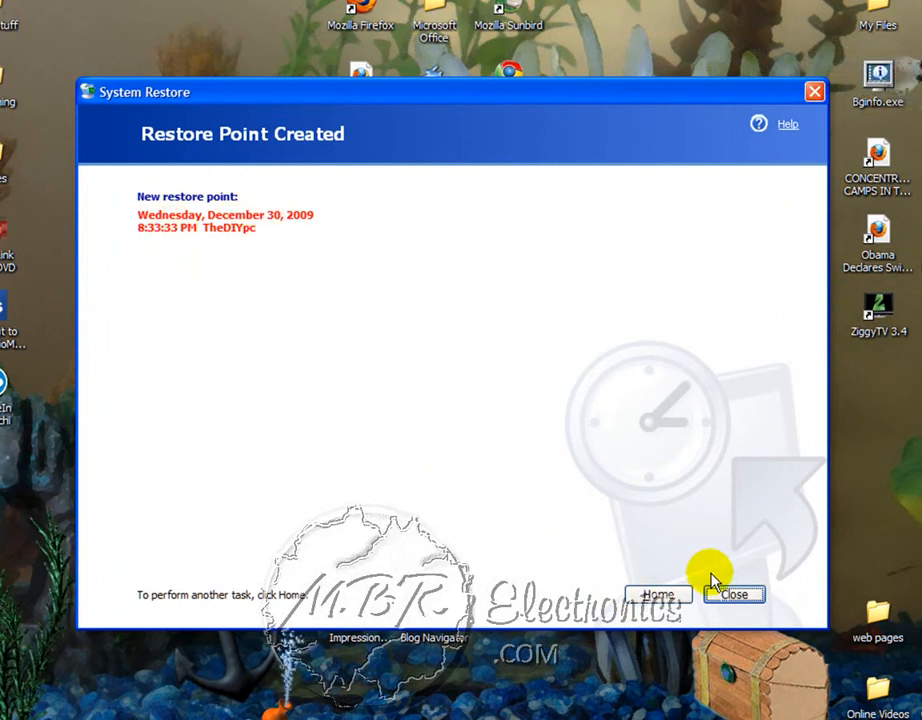
# Step: Close the System Restore wizard and relaunch it from the Start menu
pyautogui.click(734, 594)
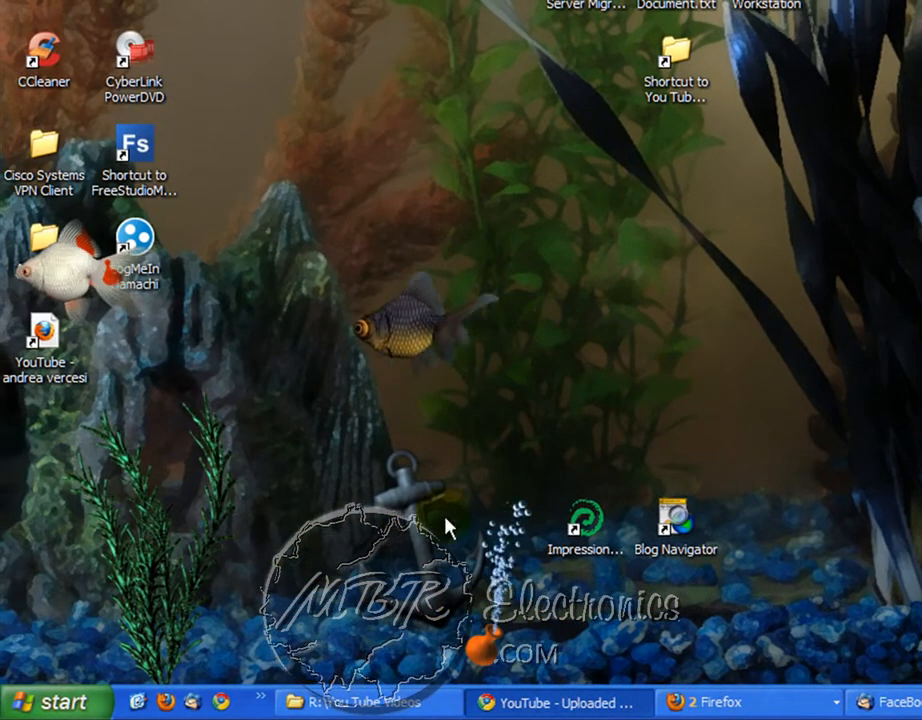
pyautogui.click(54, 701)
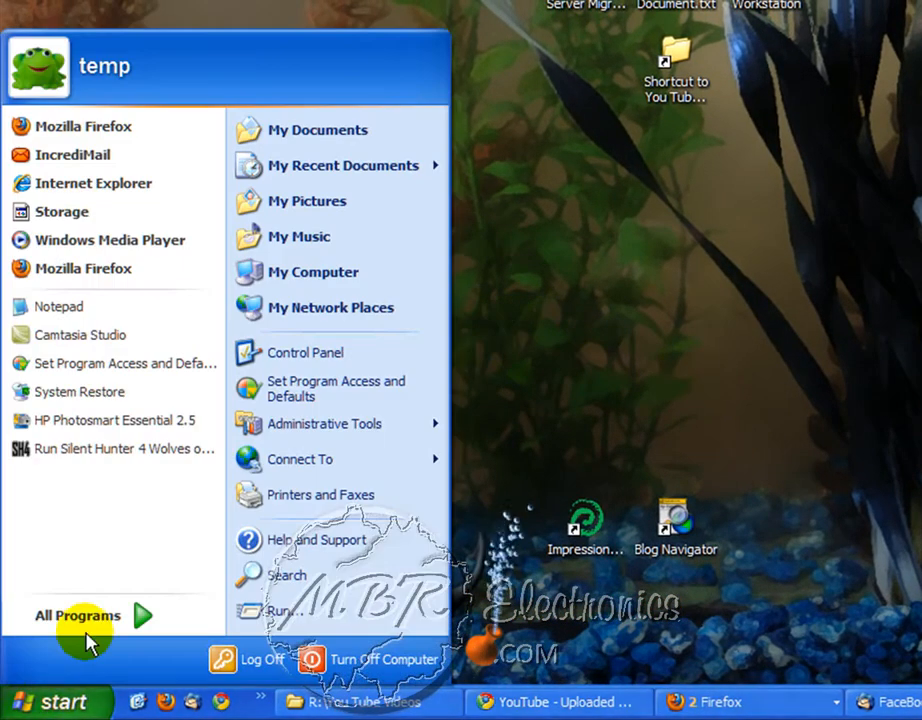
pyautogui.click(78, 615)
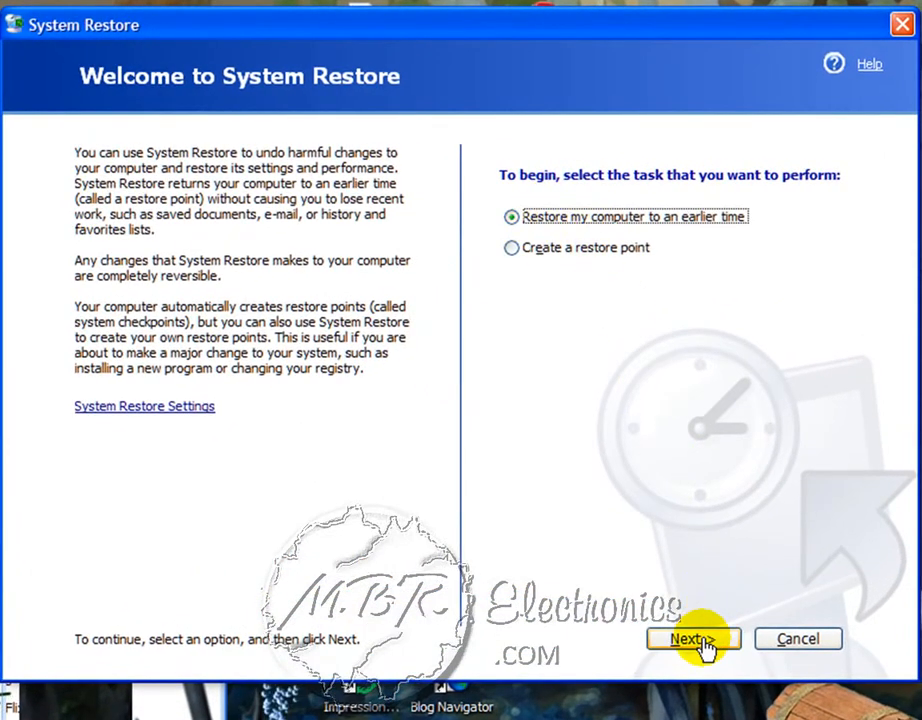
# Step: Dismiss the logged-on users warning and select the 8:33:33 PM TheDIYpc restore point
pyautogui.click(693, 638)
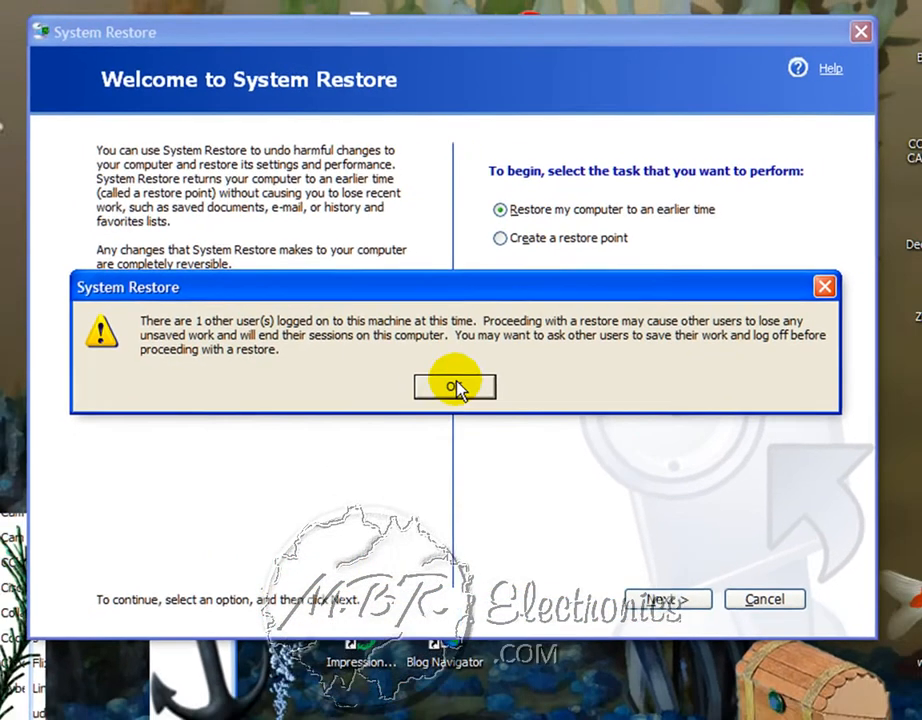
pyautogui.click(455, 387)
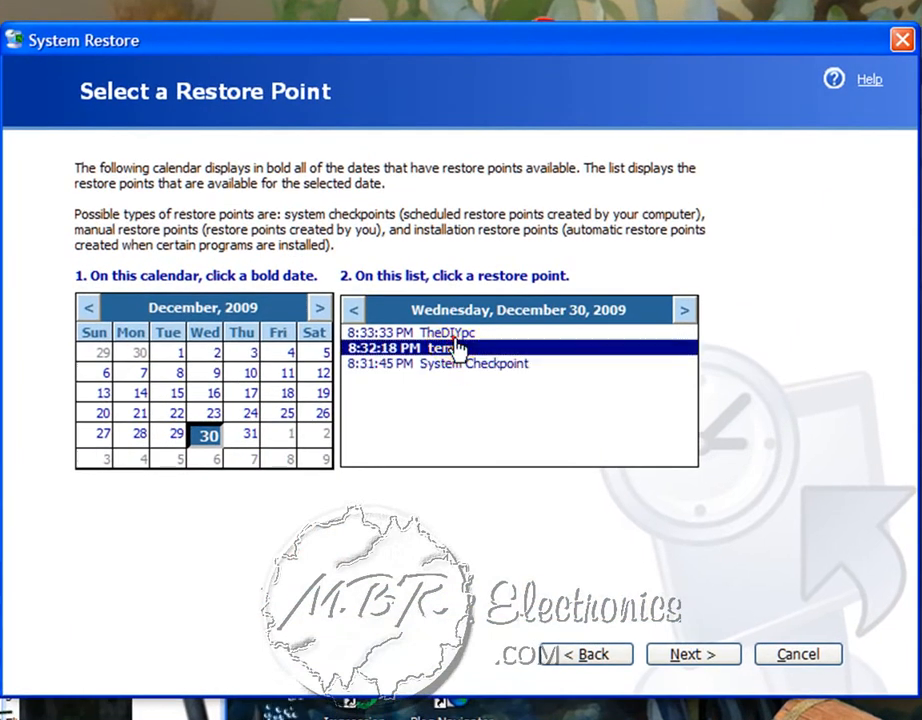
pyautogui.moveTo(513, 347)
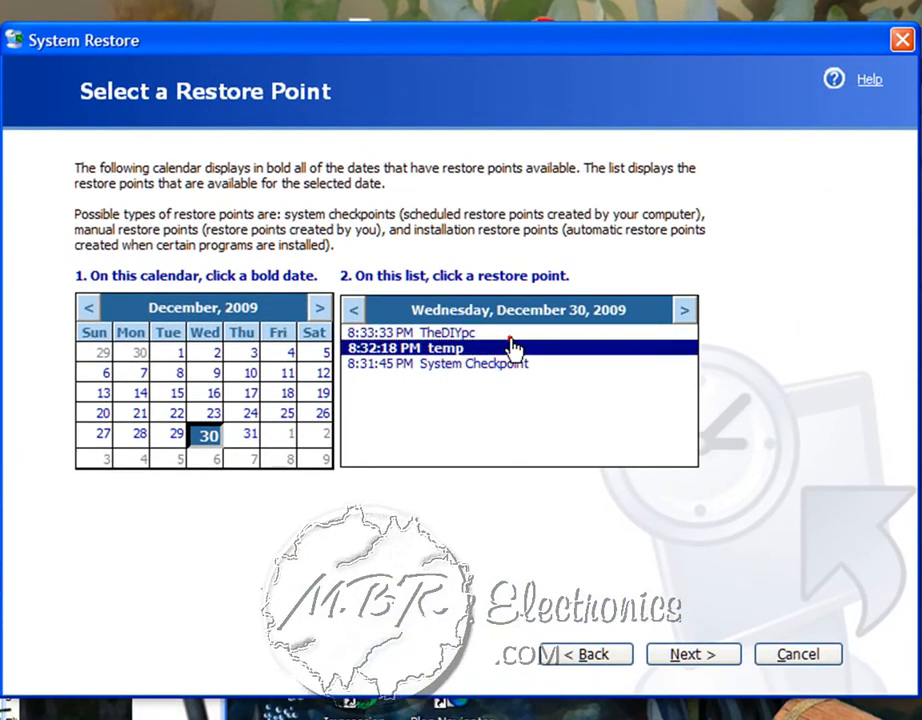
pyautogui.click(460, 332)
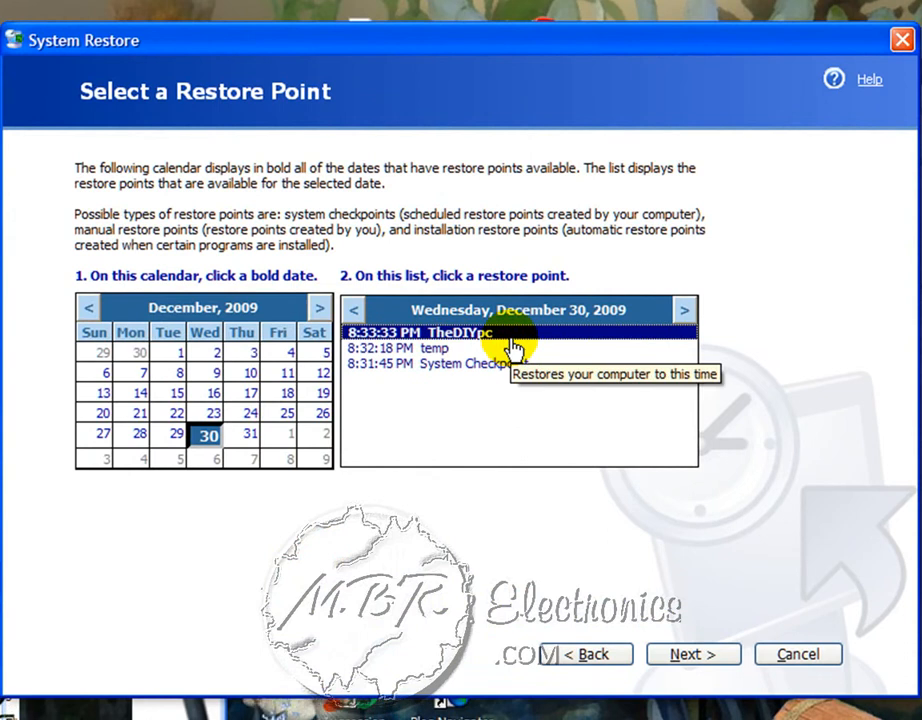